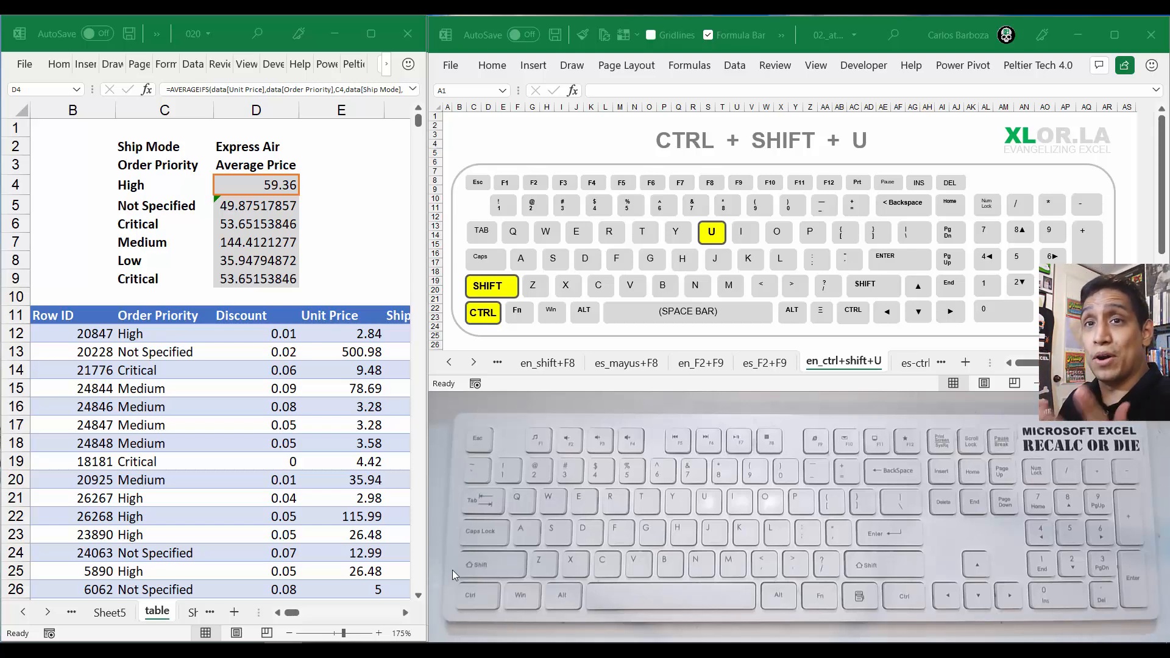
Select the Not Specified AVERAGEIFS cell and expand the formula bar to show its lines
{"action": "key", "text": "alt+tab"}
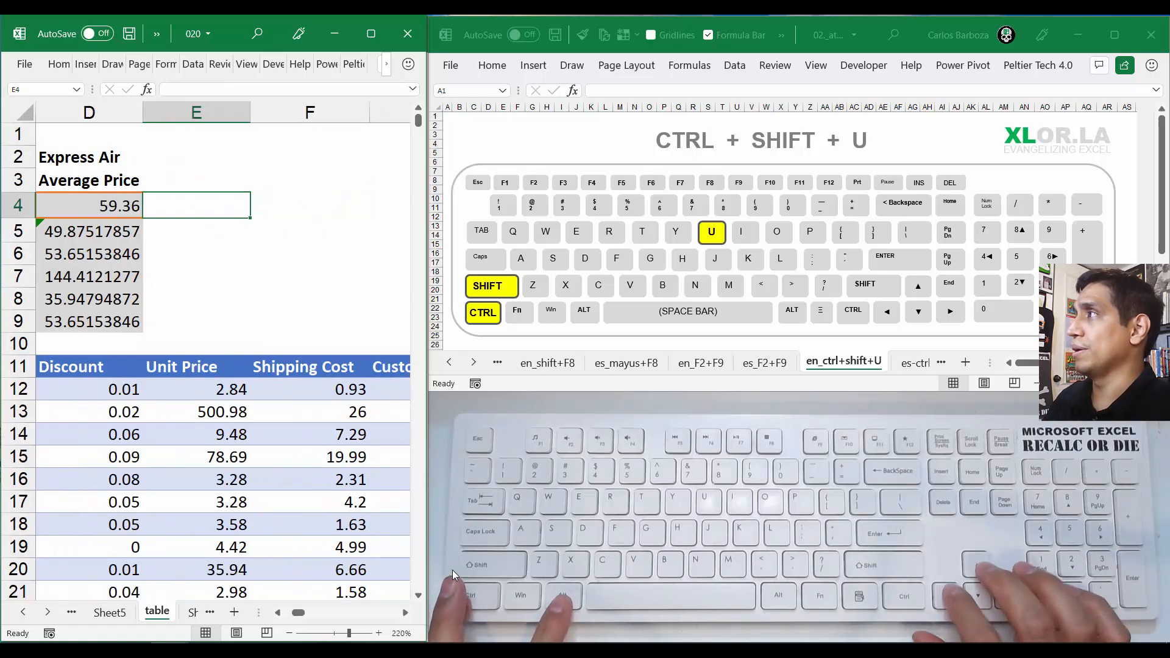
{"action": "left_click", "coordinate": [89, 205]}
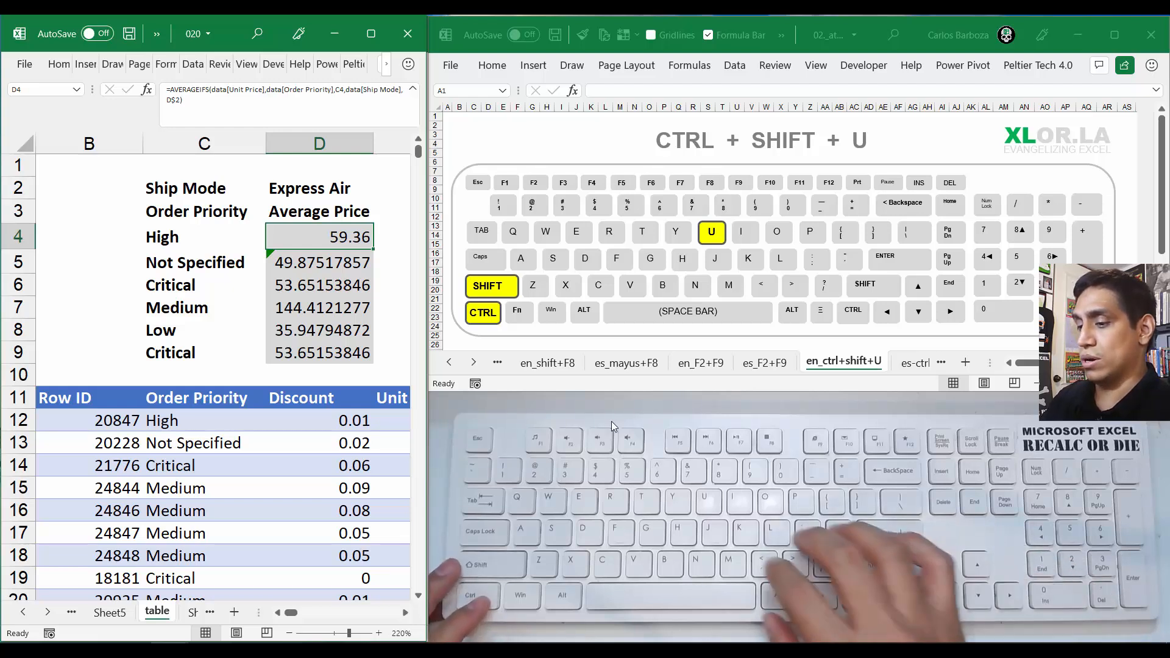
{"action": "key", "text": "down"}
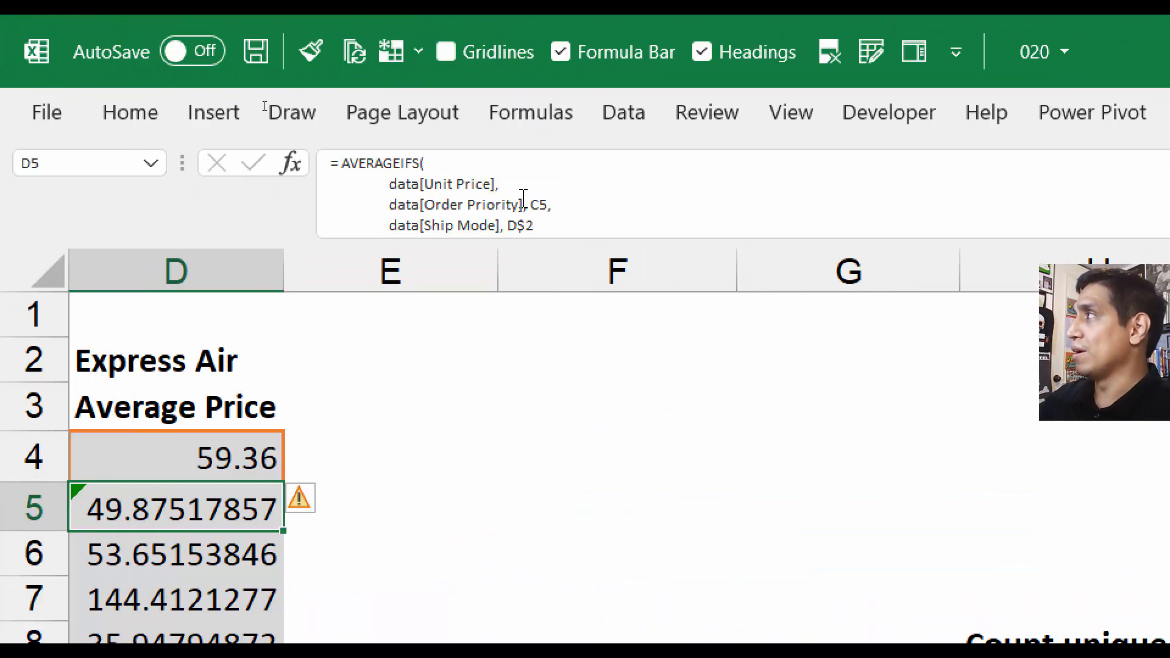
{"action": "double_click", "coordinate": [176, 509]}
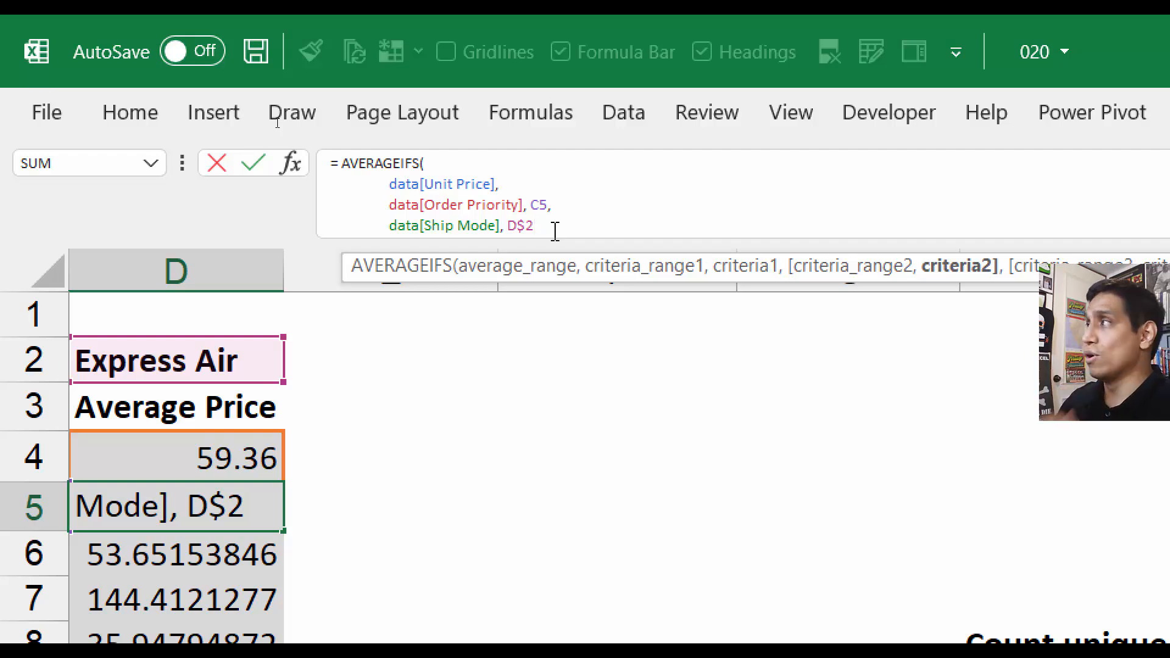
{"action": "key", "text": "Enter"}
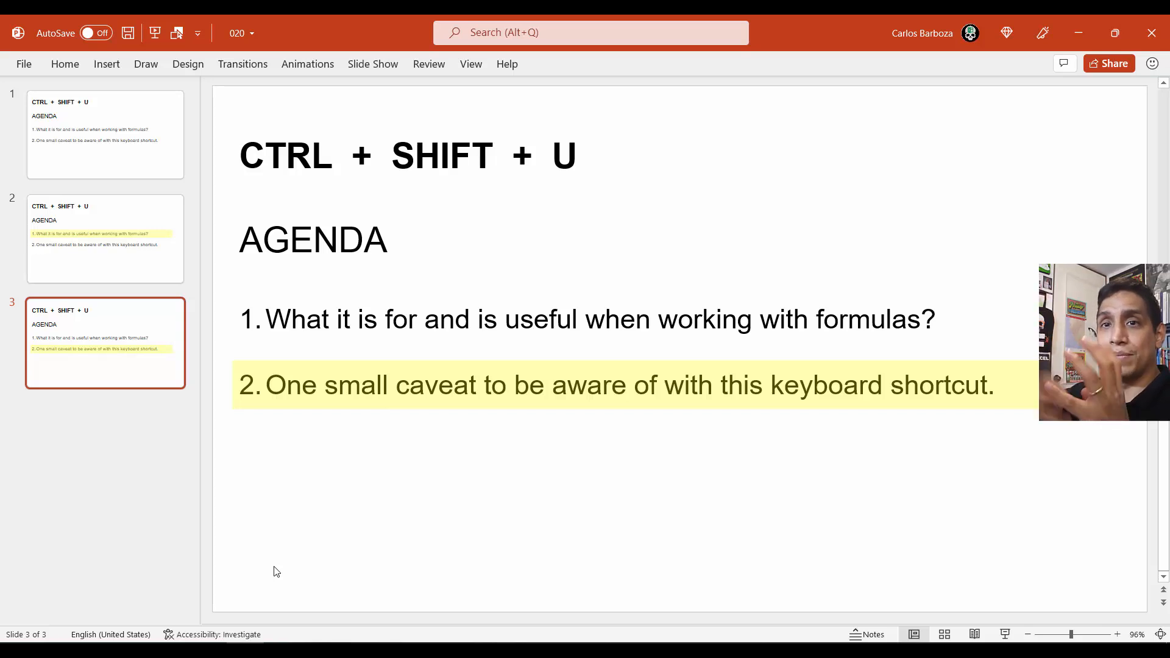
Show agenda item 2 about the shortcut's small caveat on slide 3
{"action": "left_click", "coordinate": [104, 239]}
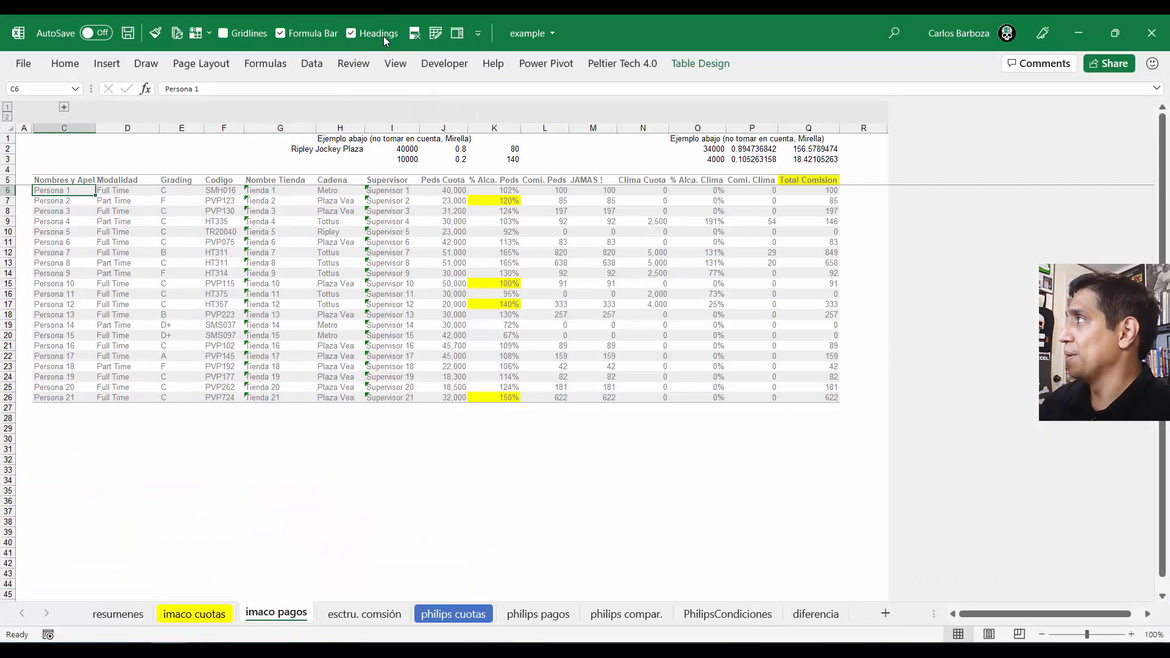
{"action": "mouse_move", "coordinate": [376, 33]}
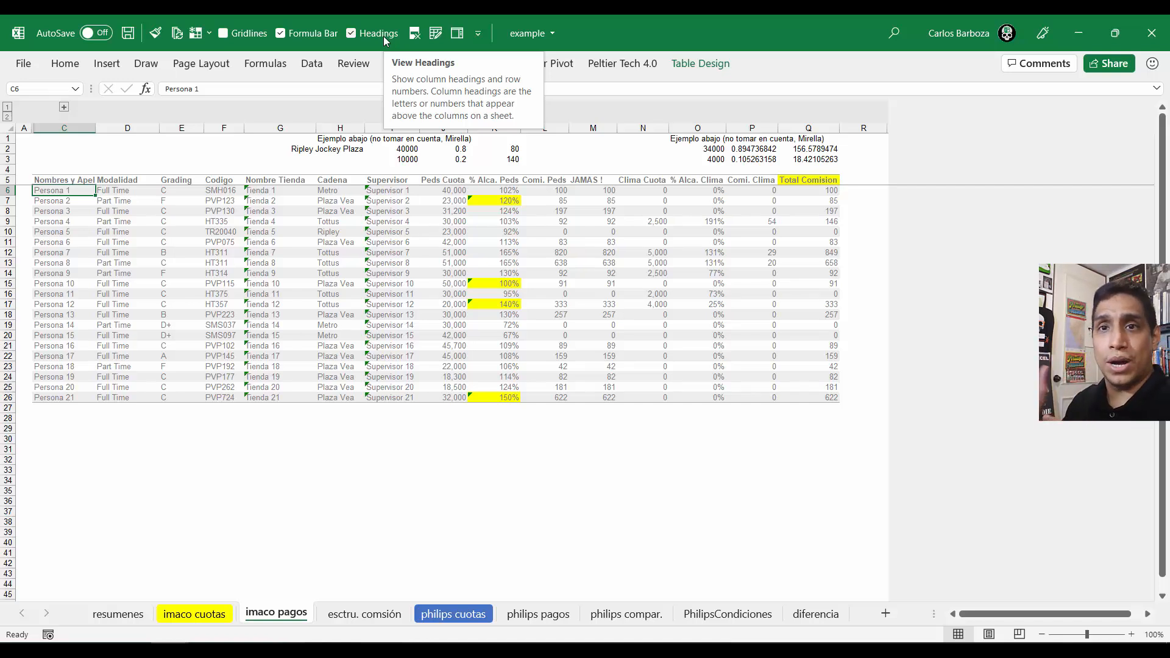
{"action": "left_click", "coordinate": [127, 190]}
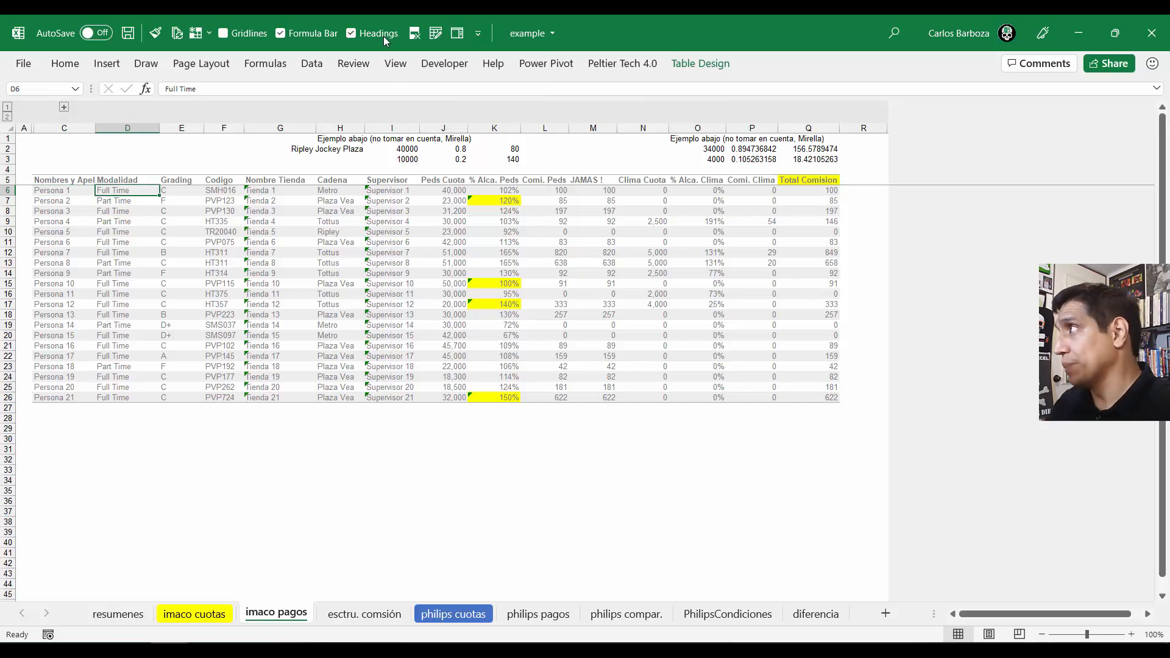
{"action": "left_click", "coordinate": [544, 190]}
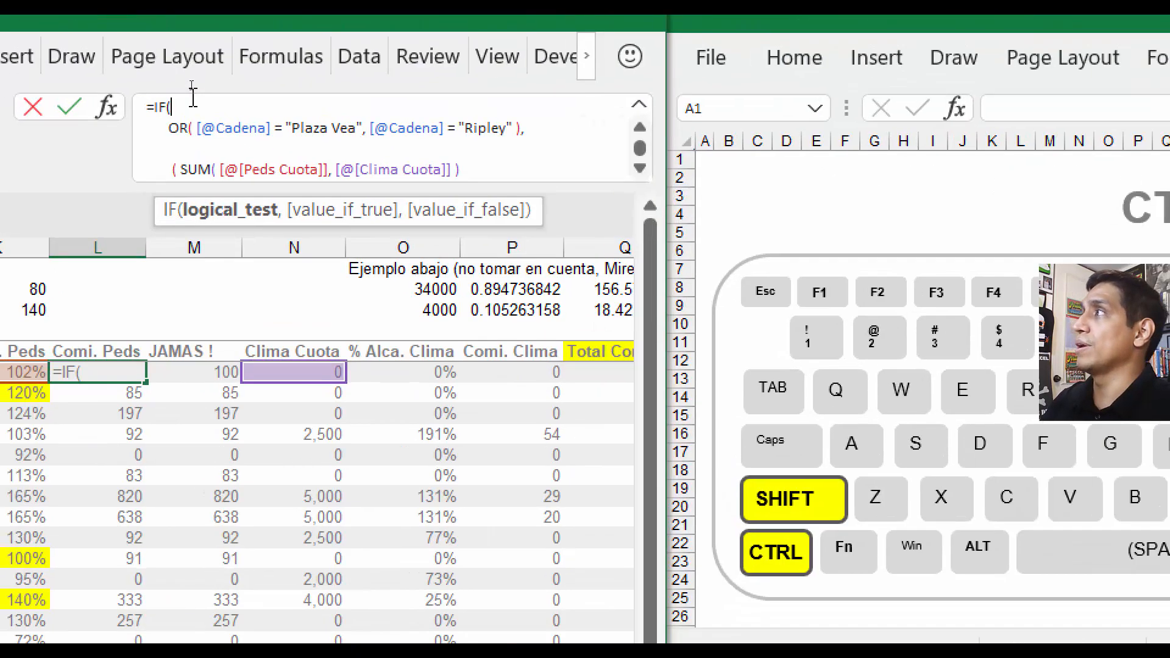
Type 'OR(' into the IF formula in L6 on the commission sheet
{"action": "type", "text": "OR("}
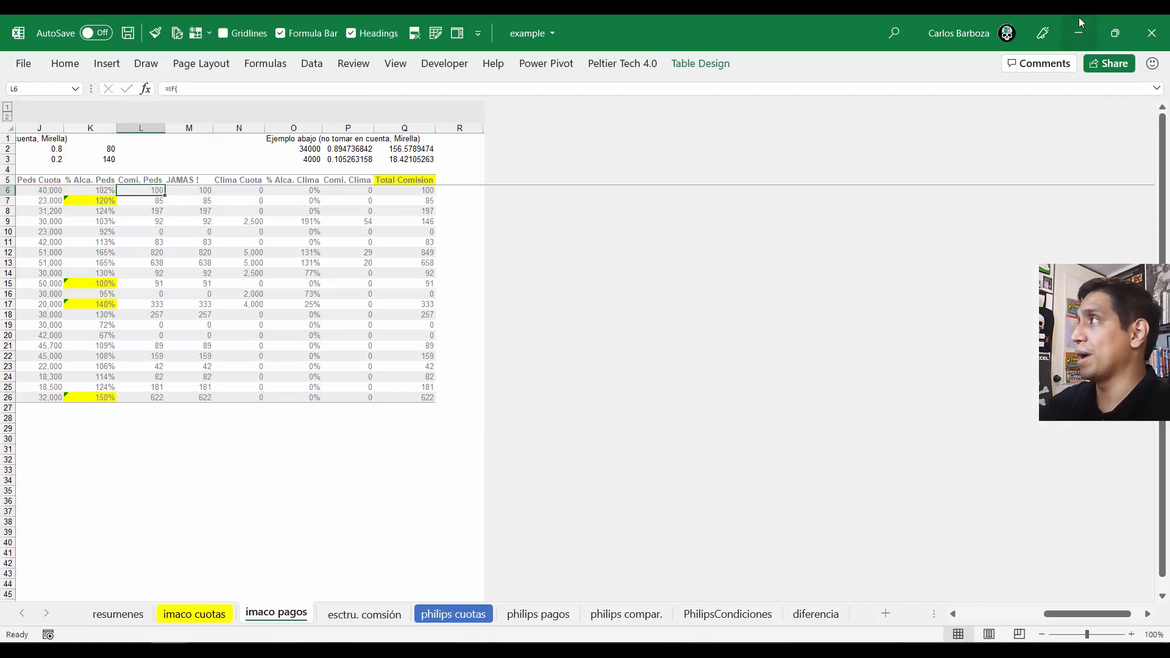
{"action": "mouse_move", "coordinate": [1079, 33]}
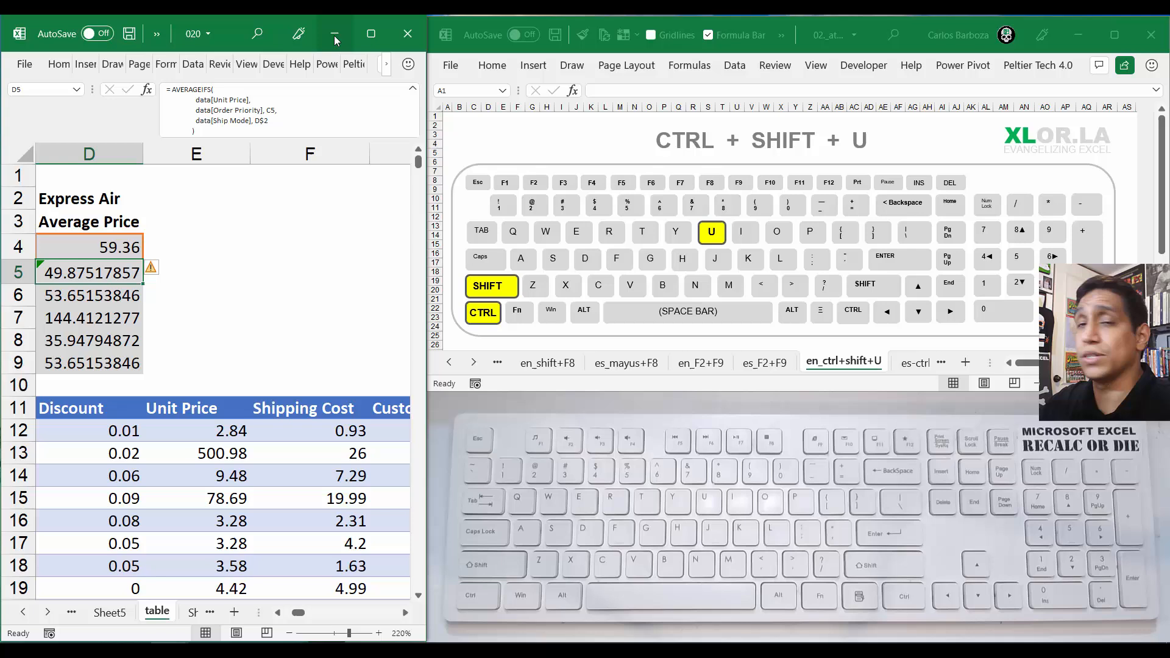
{"action": "mouse_move", "coordinate": [336, 35]}
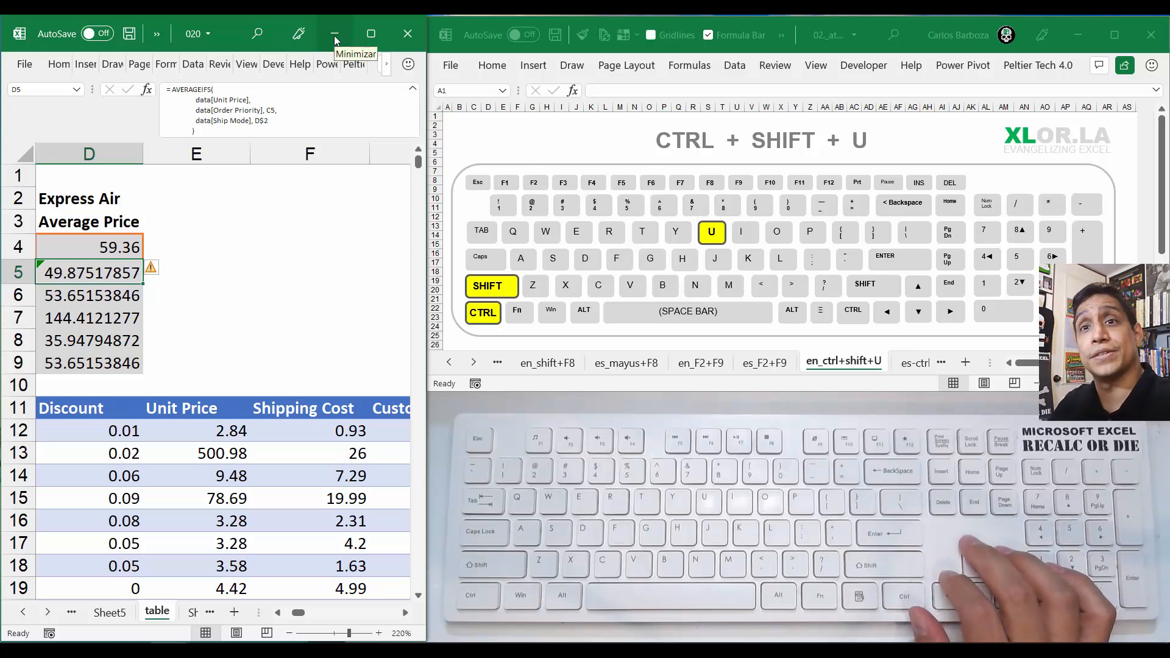